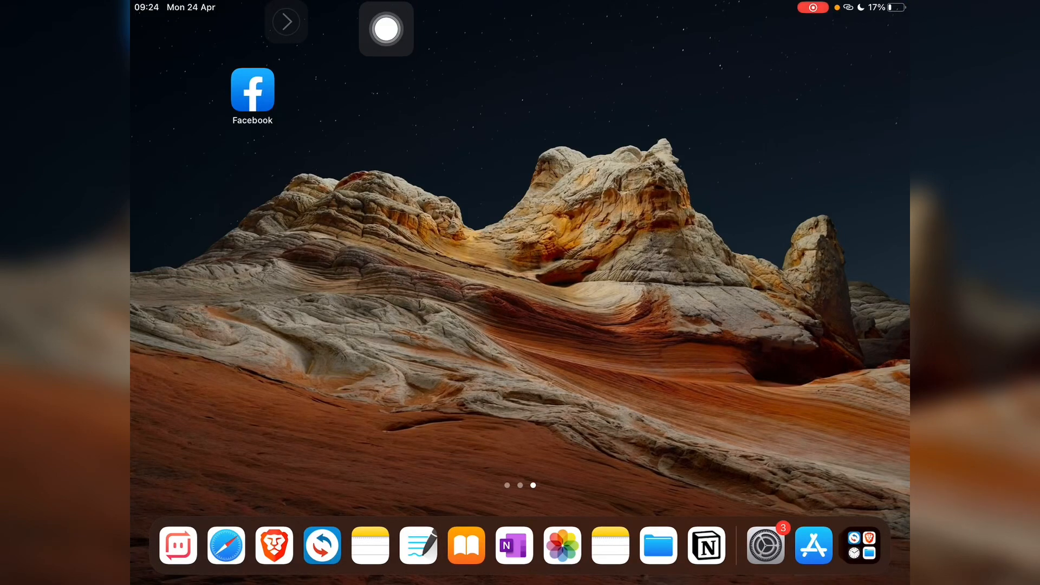
Swipe to the Home Screen page holding CapCut and show the App Store's quick actions.
scroll(left, 3)
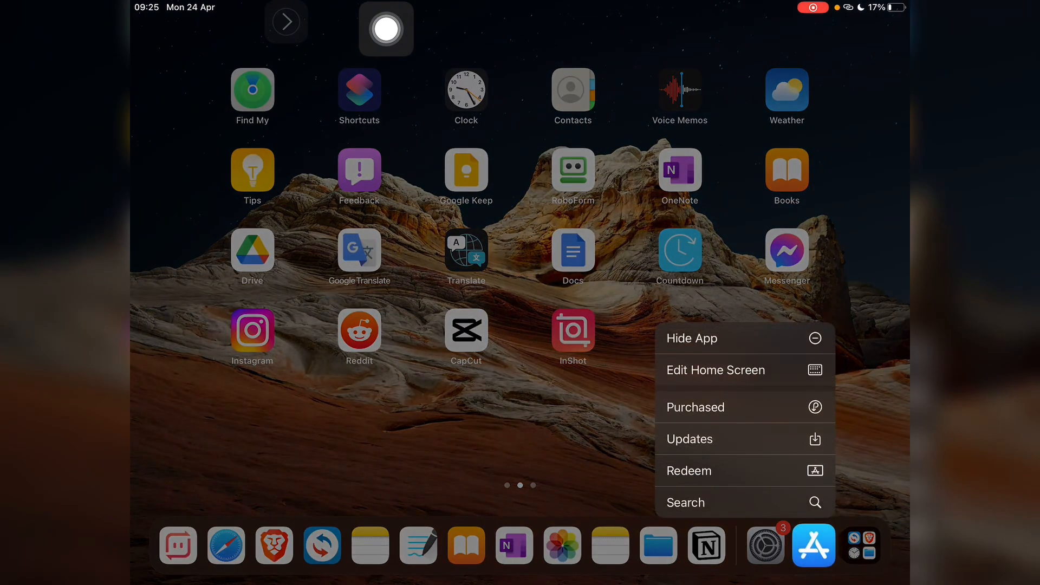
Search the App Store for 'capc' and pick the capcut suggestion listing CapCut - Video Editor.
click(686, 502)
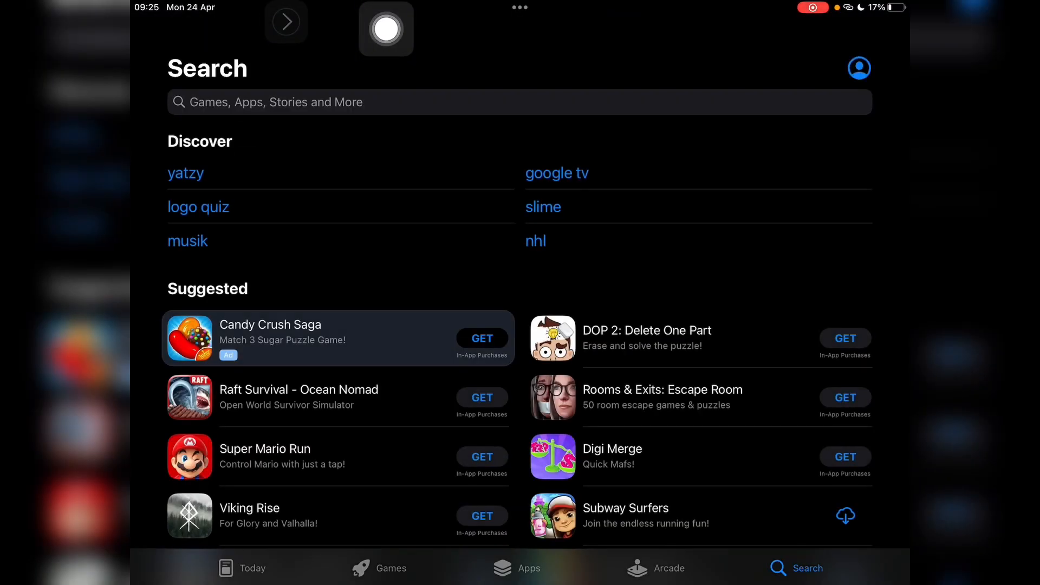
key(home)
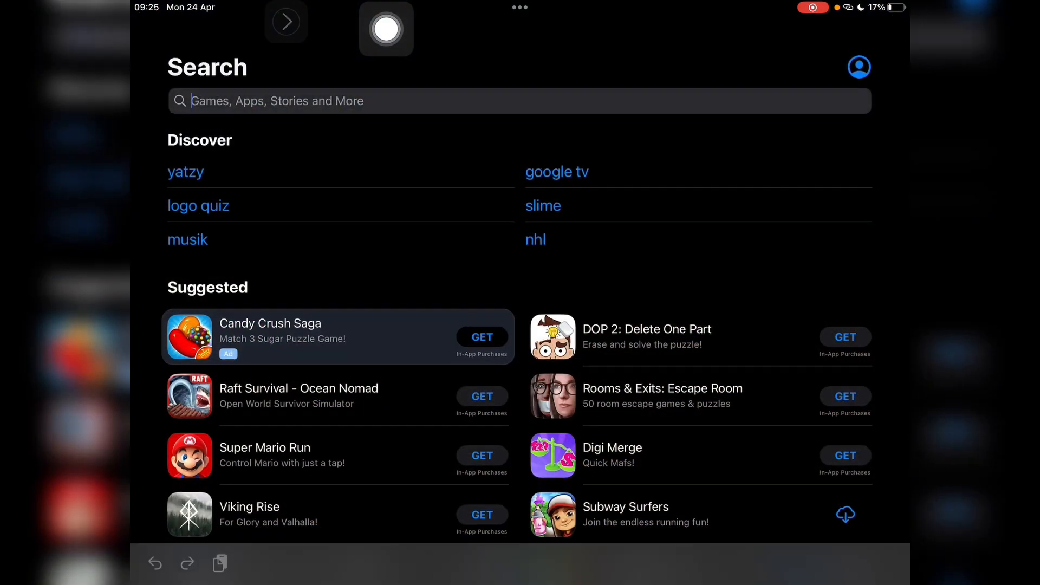
text(capcut)
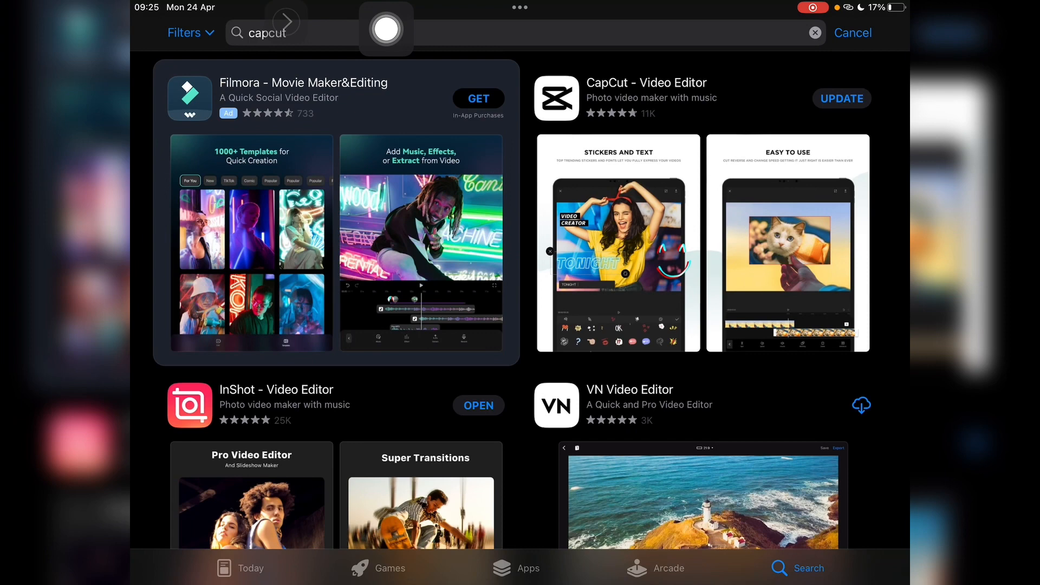
Start the update from the CapCut - Video Editor app page.
click(647, 83)
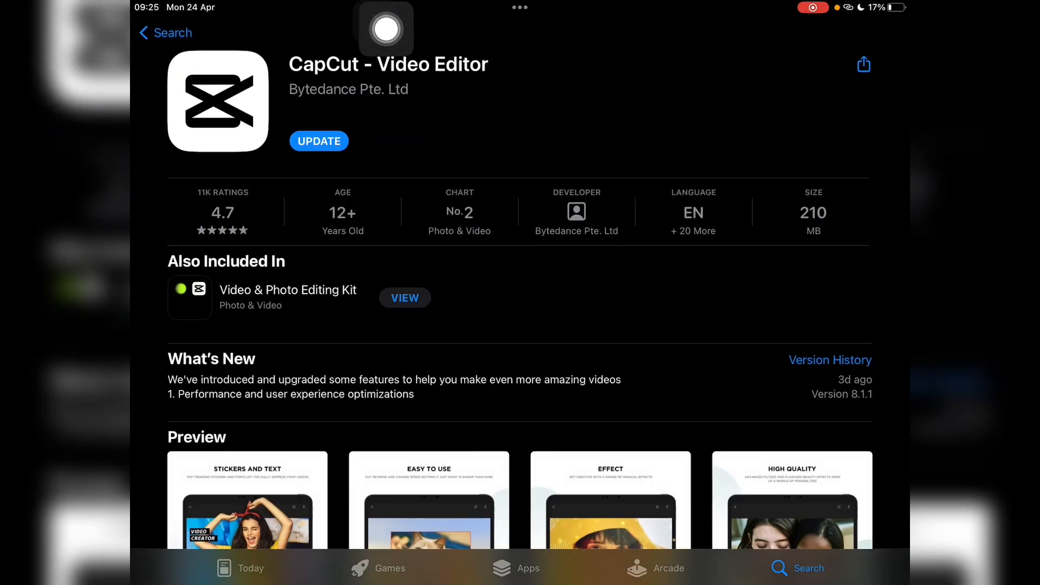
click(319, 141)
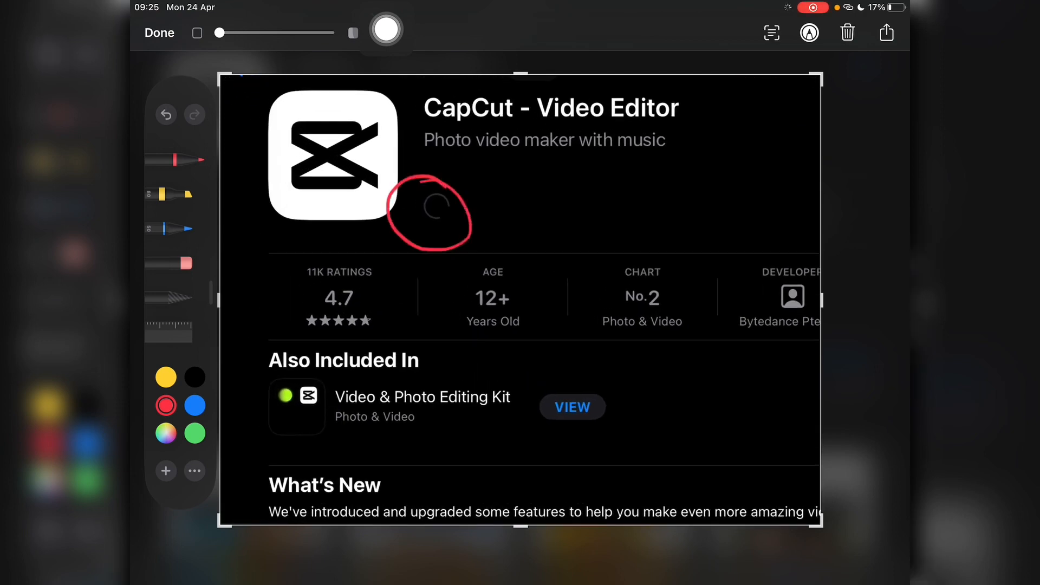
Annotate a screenshot of the update progress by circling the indicator in Markup.
click(886, 32)
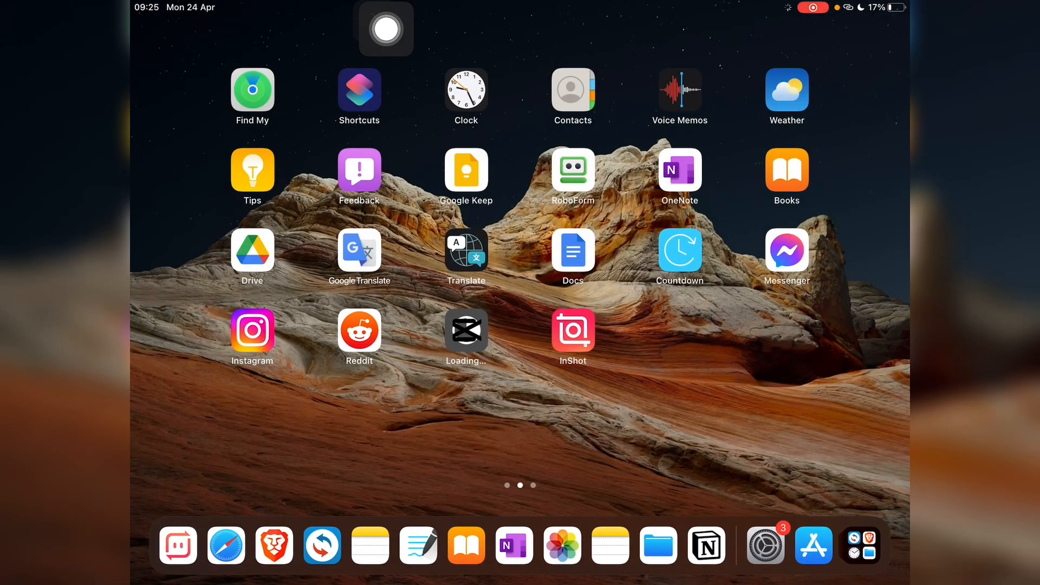
click(387, 30)
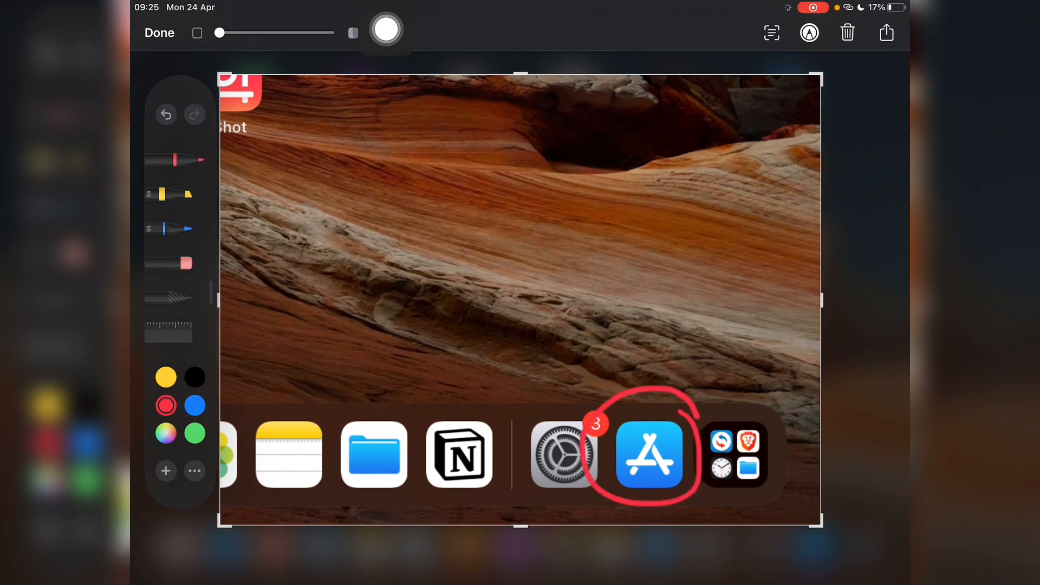
drag(450, 193, 597, 391)
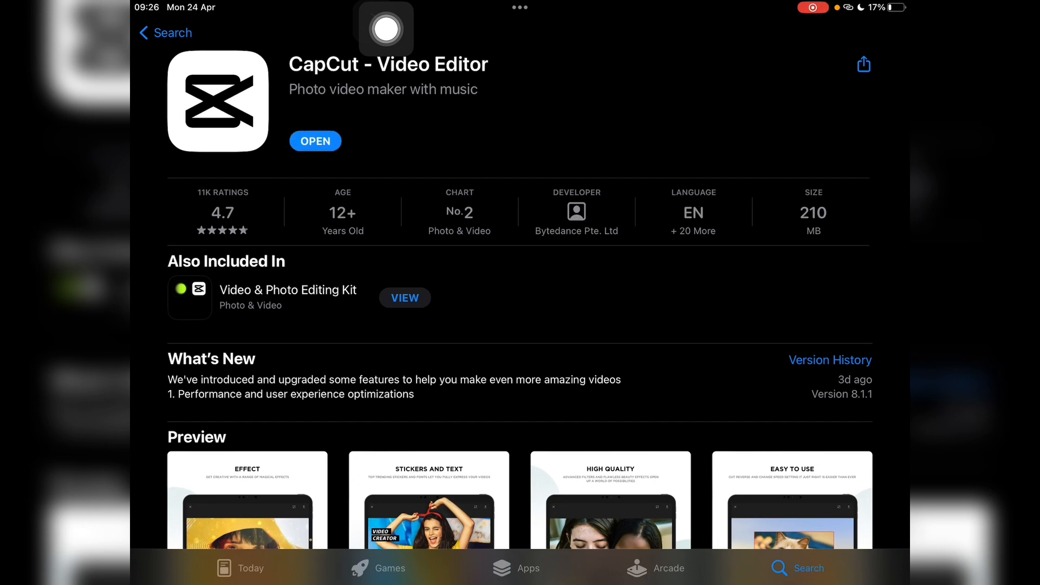
Launch the updated CapCut and show its settings with Version 8.1.1.
click(314, 141)
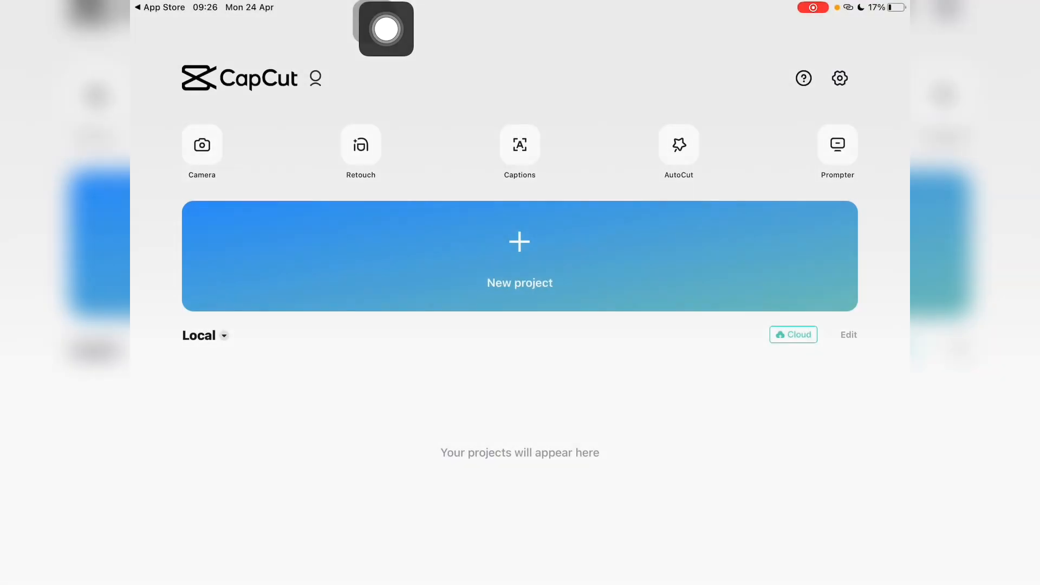
click(838, 78)
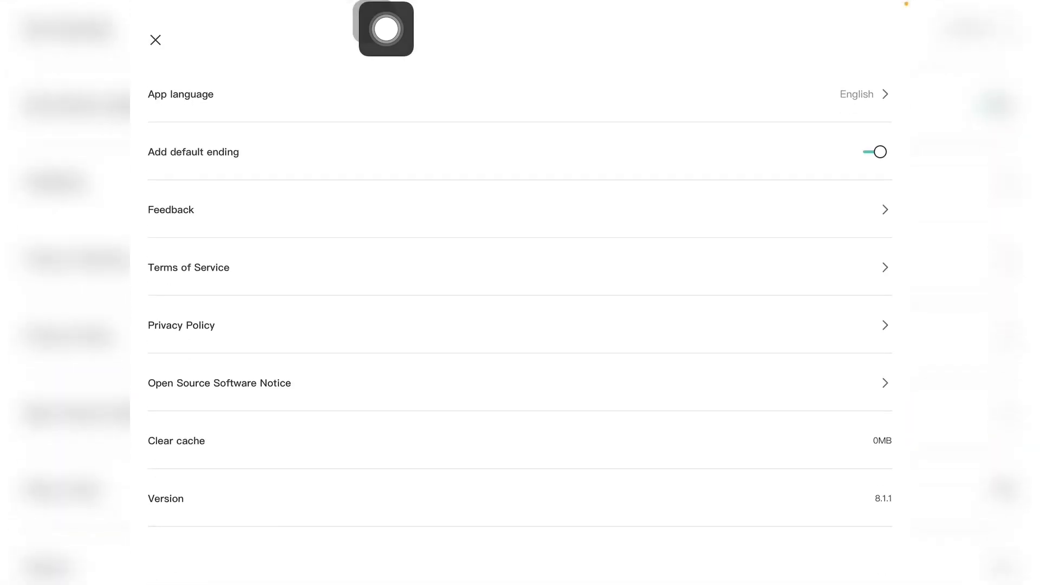
Review the Version row in CapCut settings, then return to the Home Screen.
scroll(down, 3)
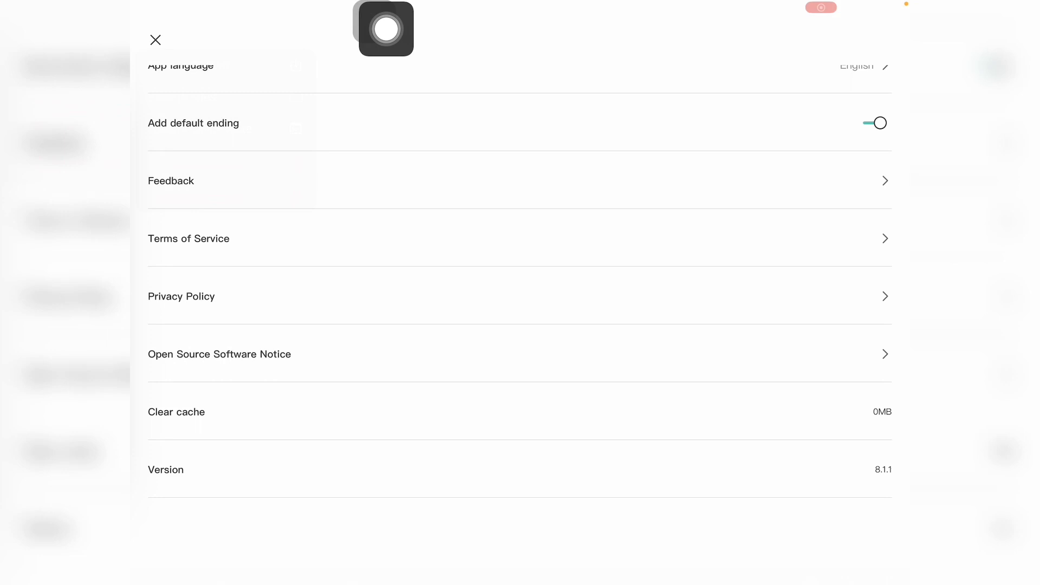
click(156, 40)
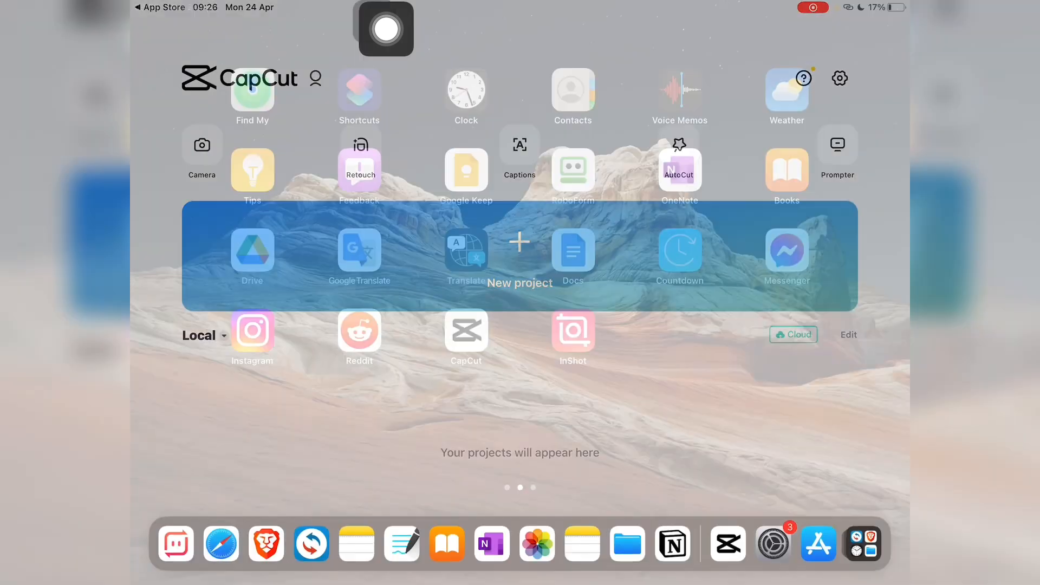